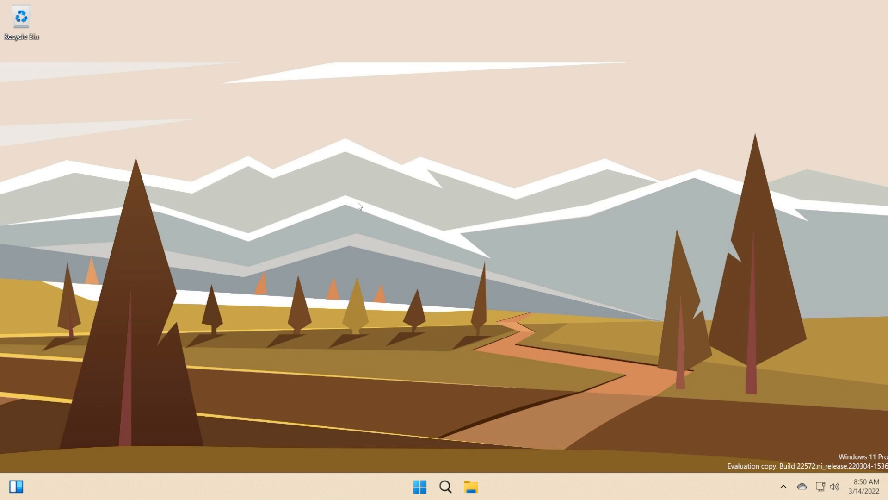
Run winver from Search and nudge the About Windows dialog showing 22H2, build 22572.1
left_click(445, 486)
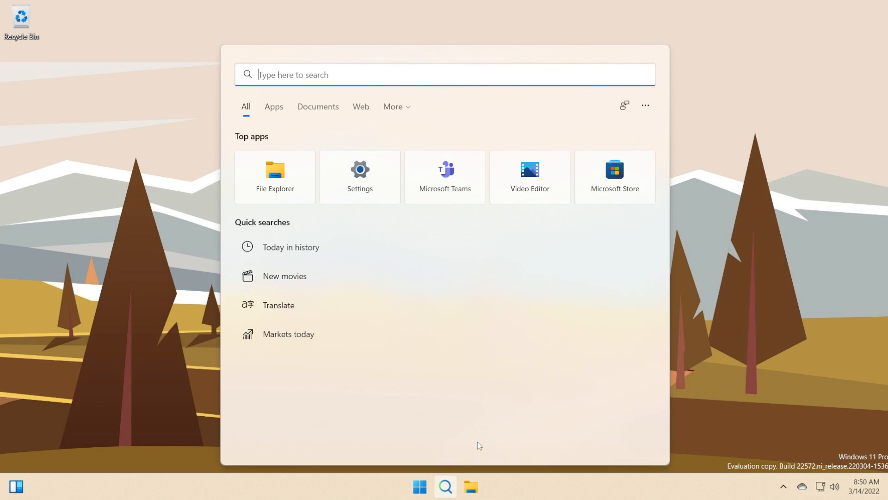
type("winver")
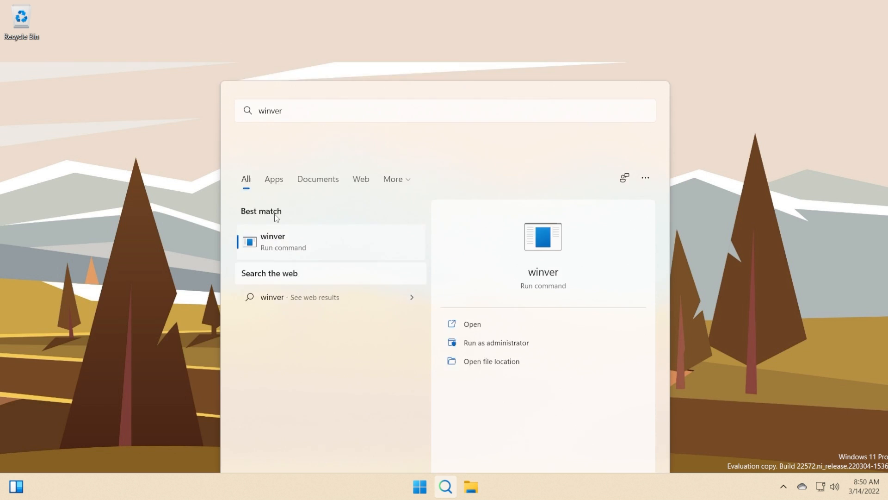
left_click(472, 323)
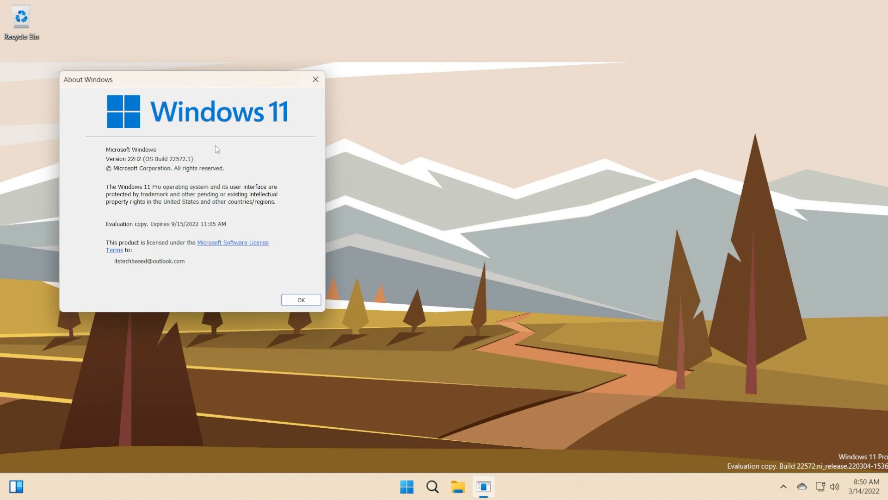
mouse_move(187, 182)
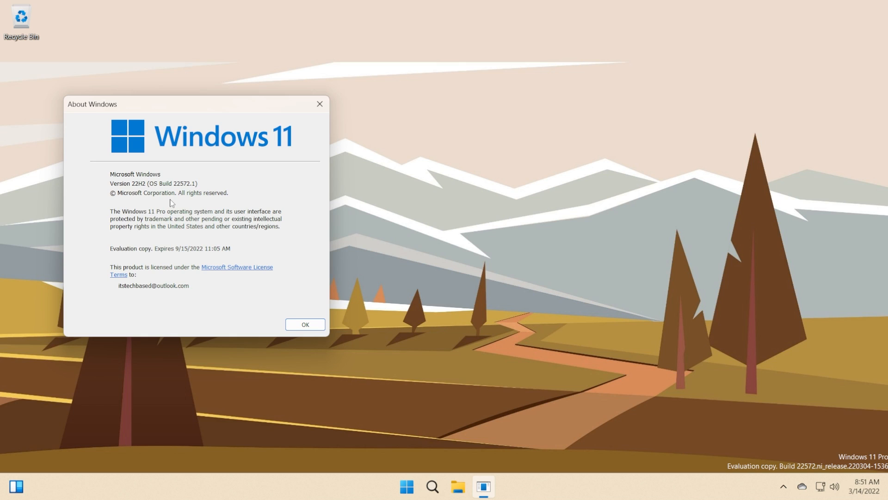
left_click_drag(193, 104, 183, 96)
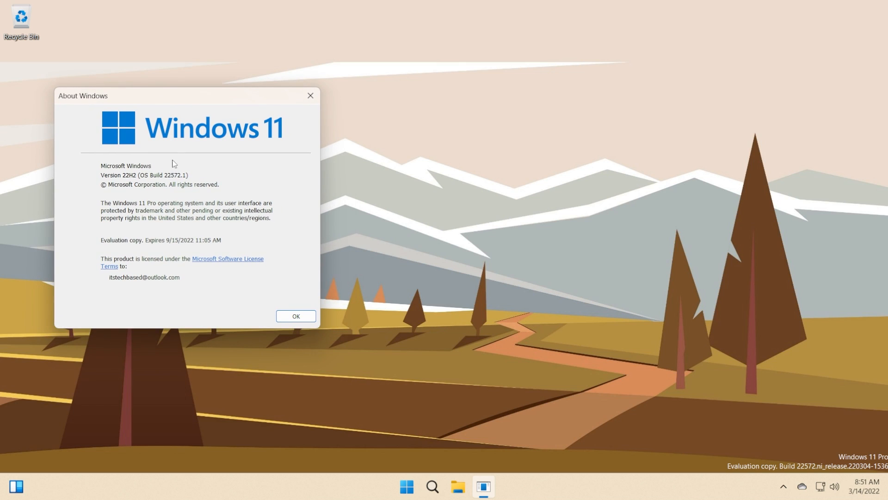
mouse_move(177, 202)
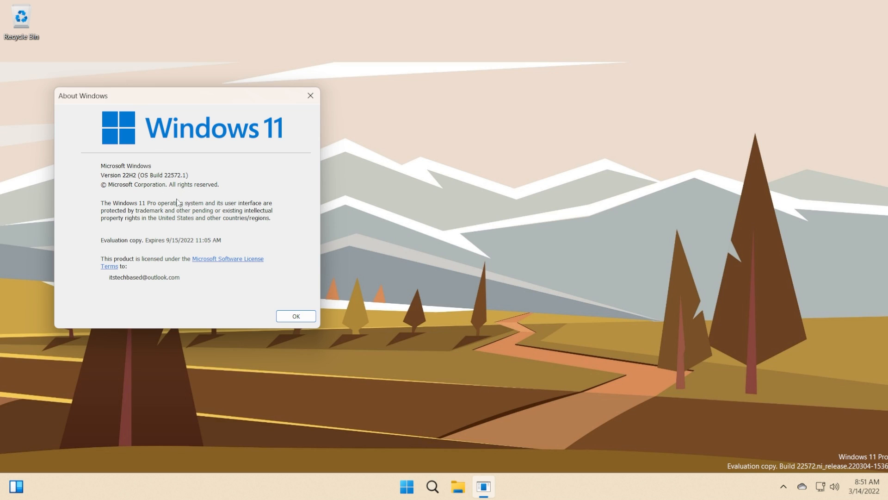
mouse_move(310, 98)
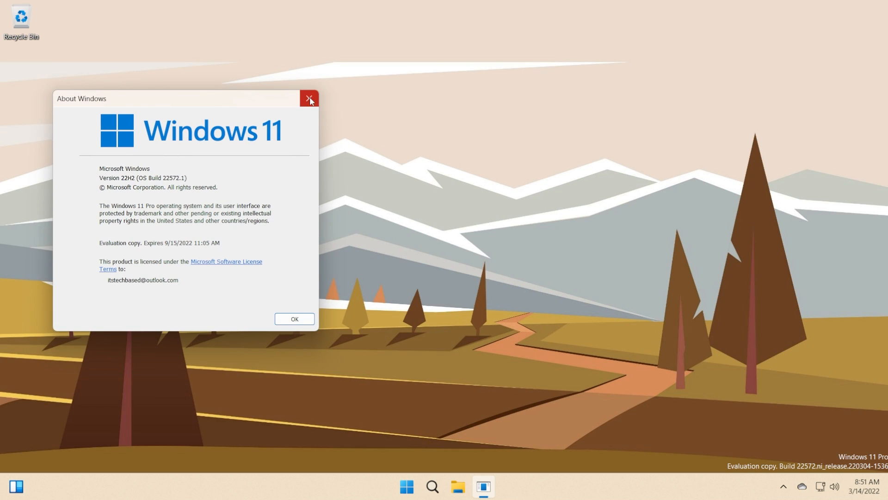
Close About Windows, find Modern Winver in Microsoft Store, and click Get
left_click(308, 98)
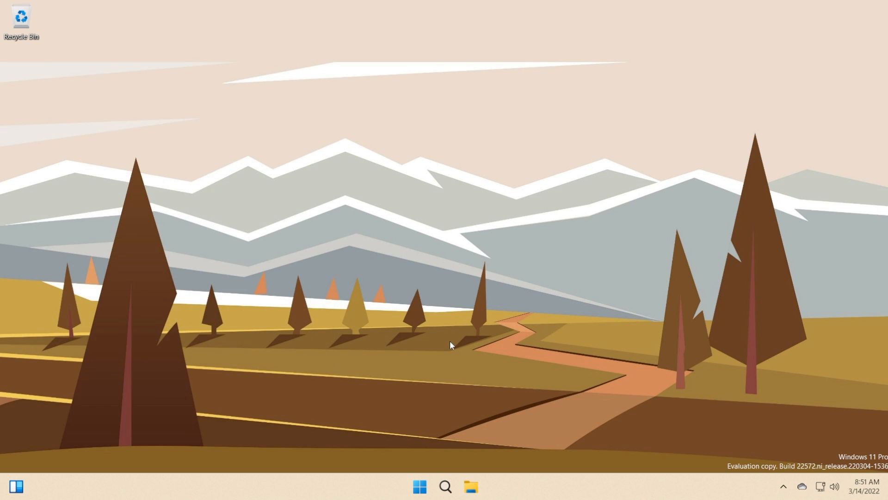
mouse_move(445, 486)
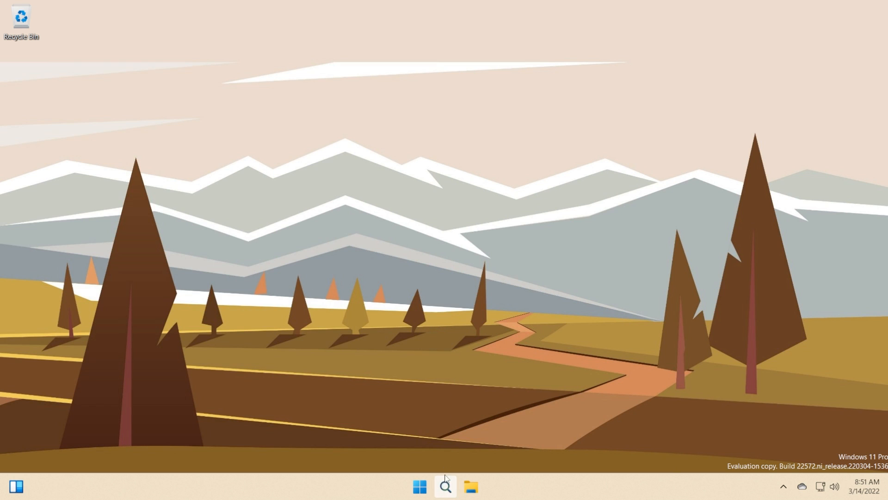
left_click(482, 486)
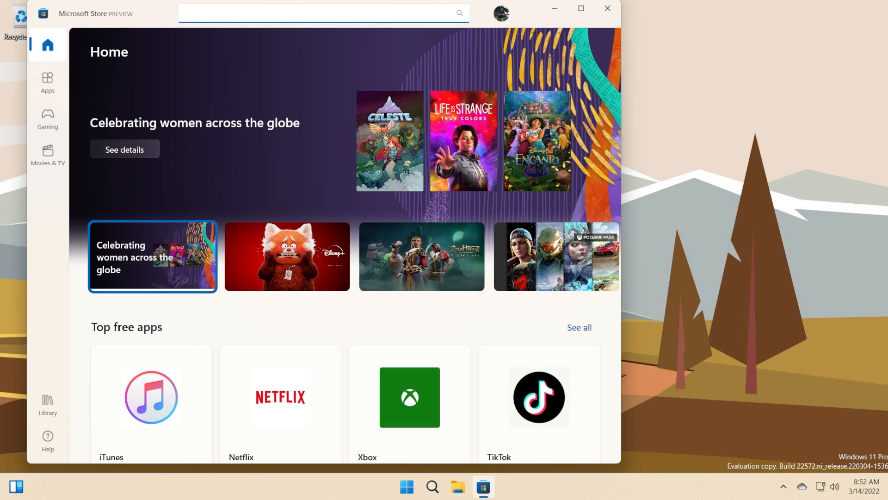
type("modern winver")
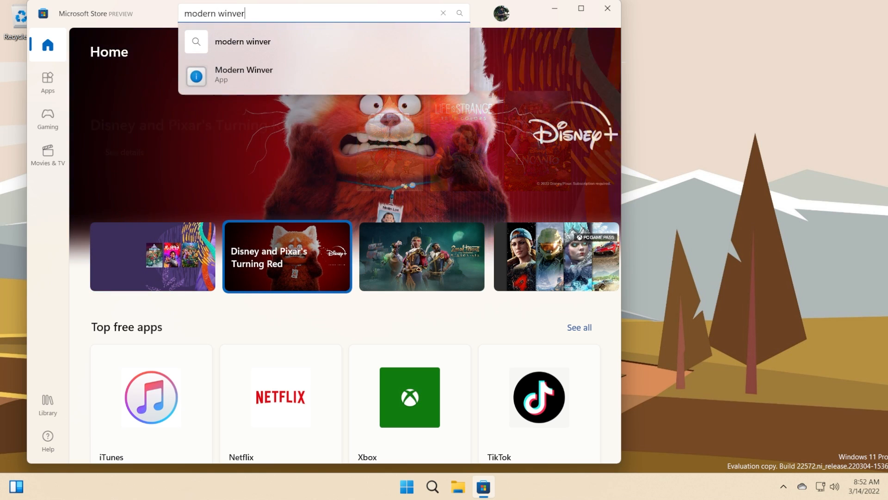
left_click(243, 74)
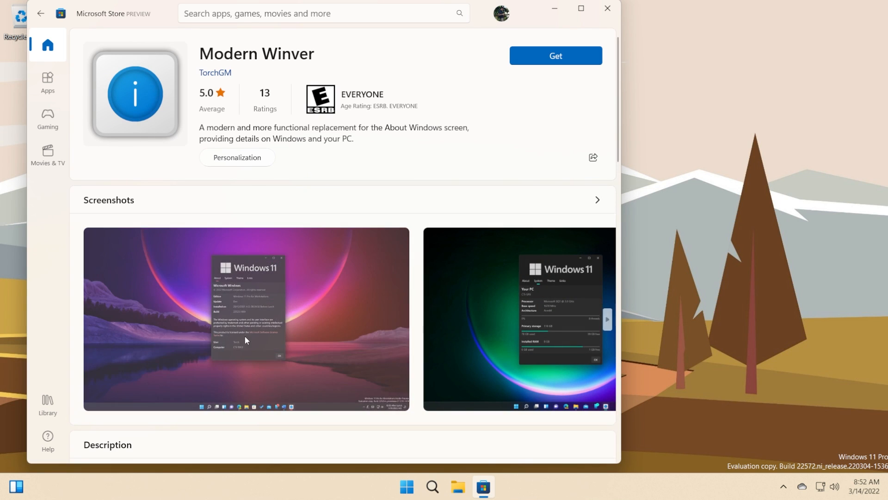
left_click(555, 56)
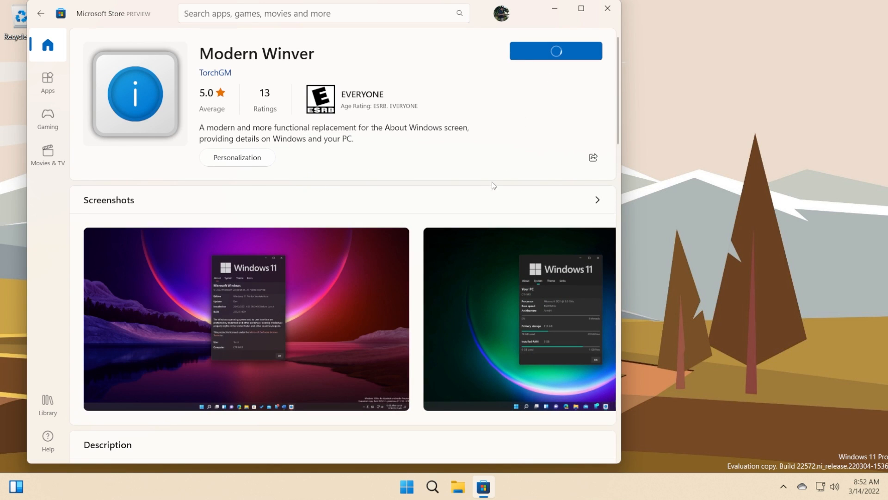
left_click(555, 50)
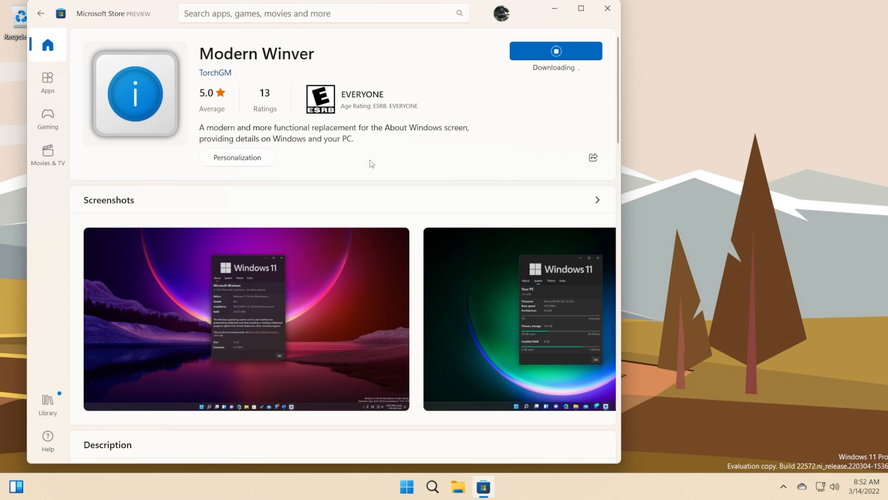
Launch Modern Winver and read Windows 11 Pro, Dev update, build 22572.1 on About
scroll("down", 3)
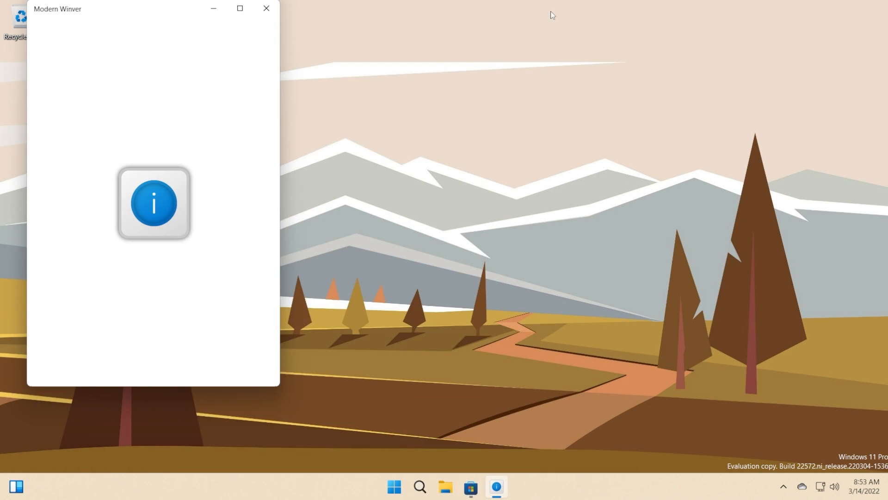
left_click(153, 202)
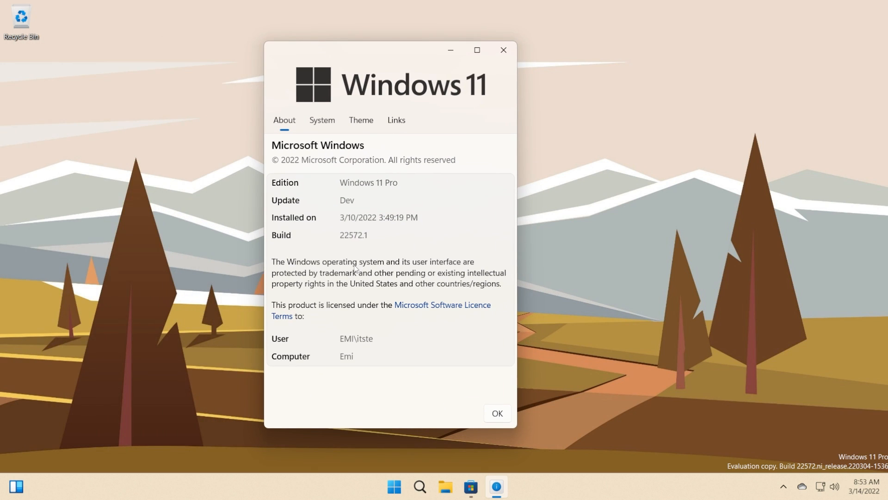
mouse_move(442, 266)
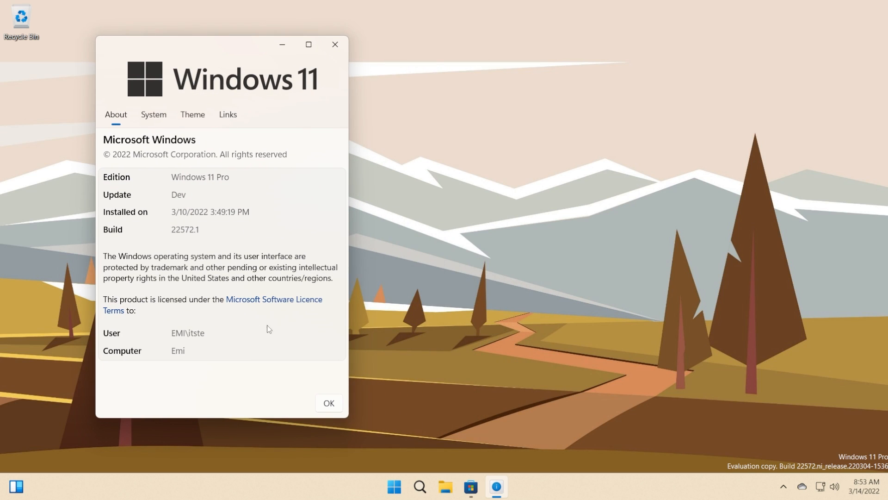
mouse_move(532, 492)
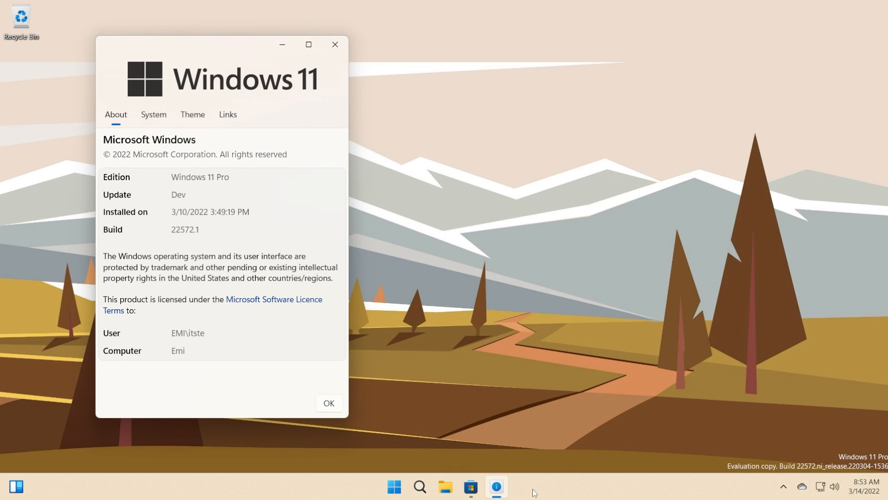
left_click(420, 486)
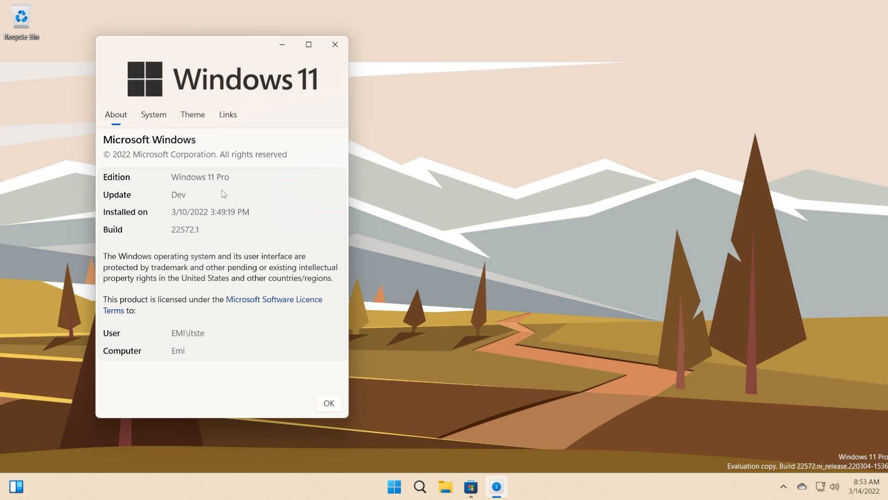
mouse_move(124, 128)
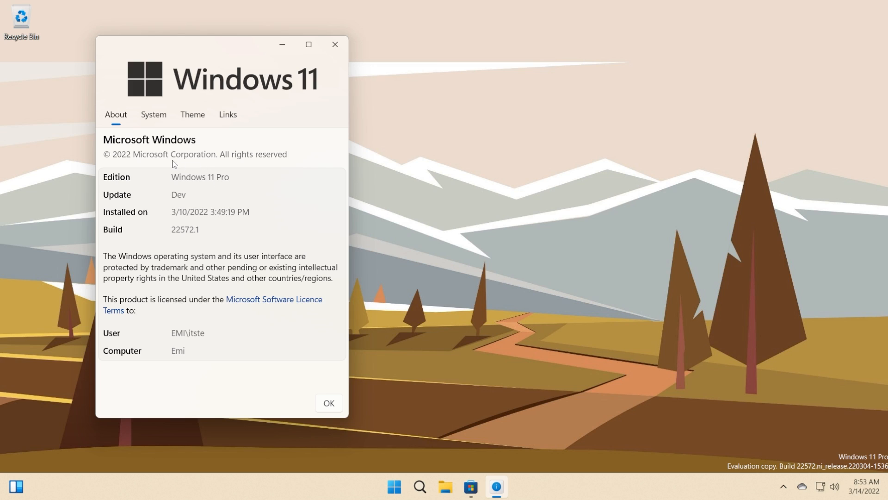
mouse_move(215, 190)
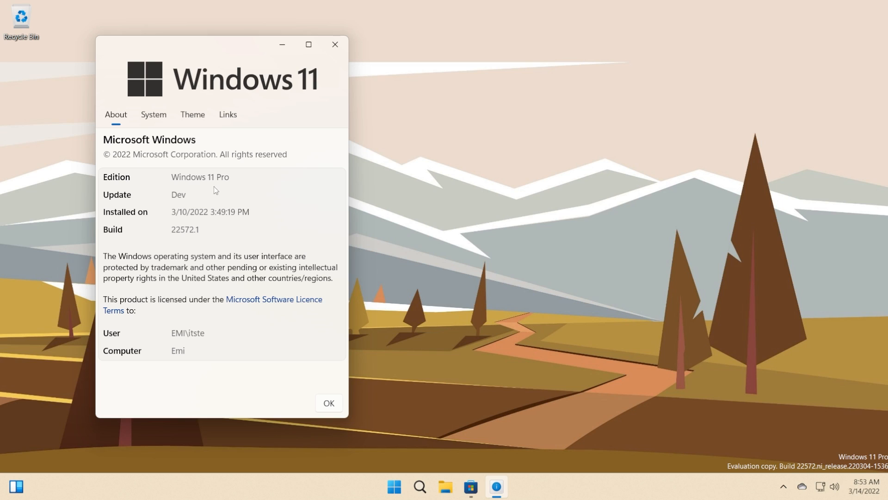
mouse_move(181, 202)
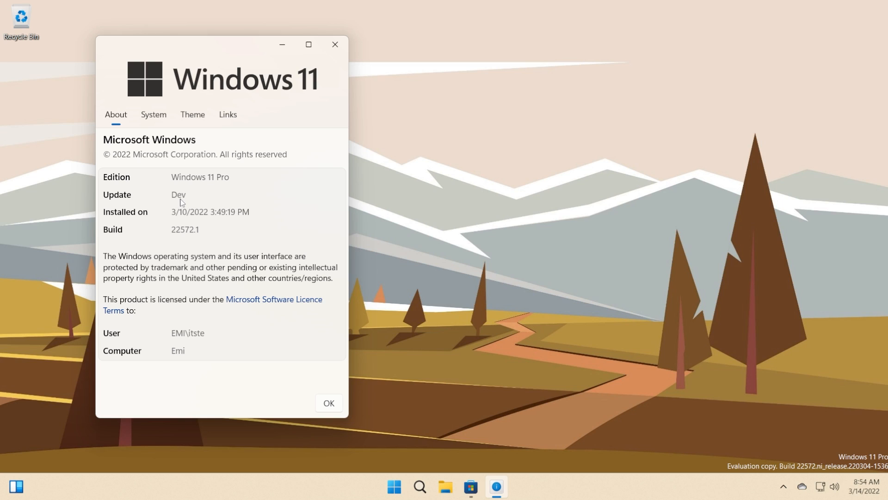
mouse_move(238, 223)
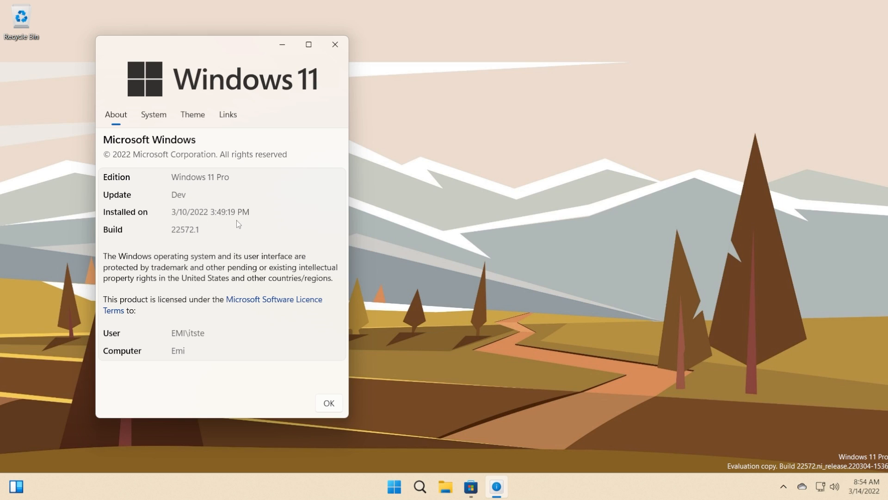
mouse_move(189, 239)
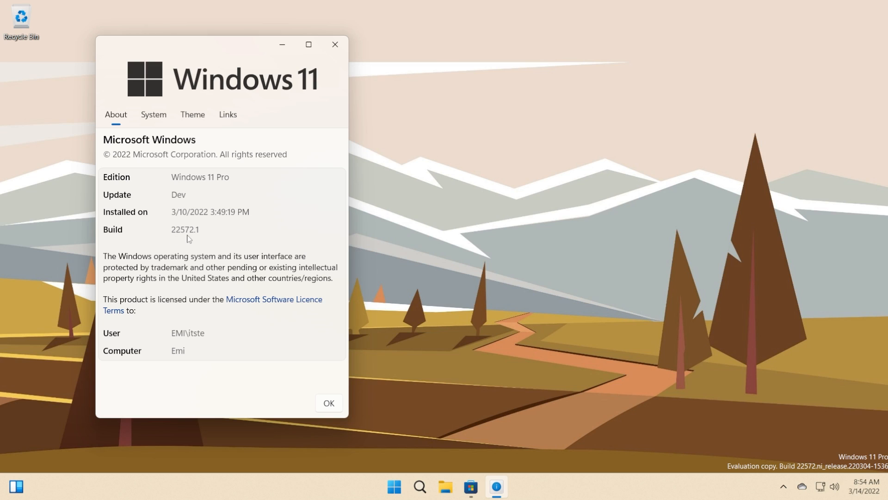
mouse_move(177, 343)
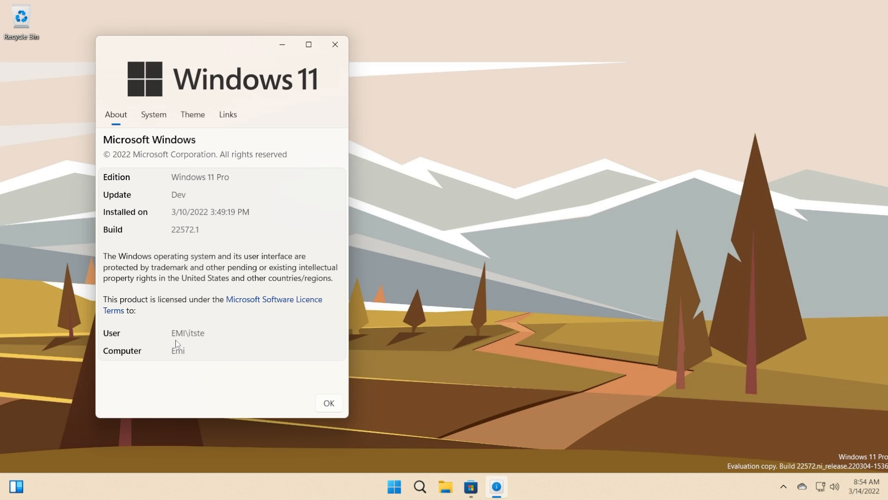
mouse_move(189, 361)
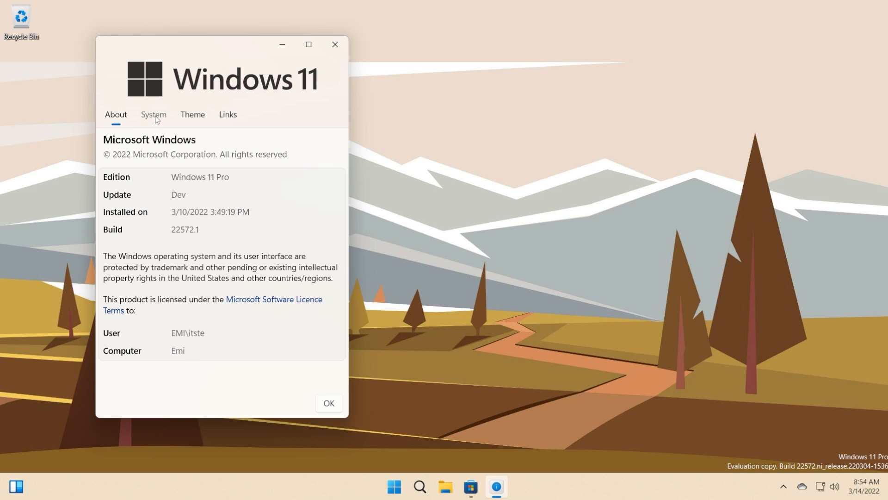
Show the System tab listing the i7-10700K processor, 59 GB storage and 8 GB RAM
left_click(153, 114)
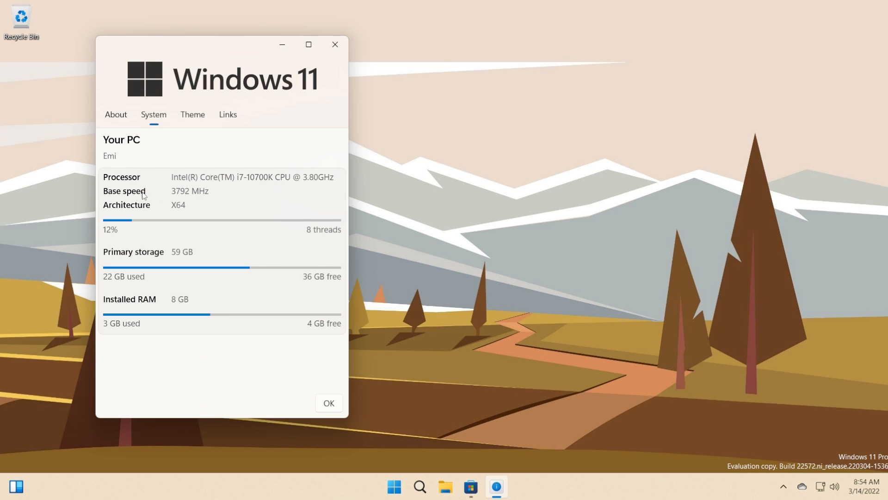
mouse_move(164, 253)
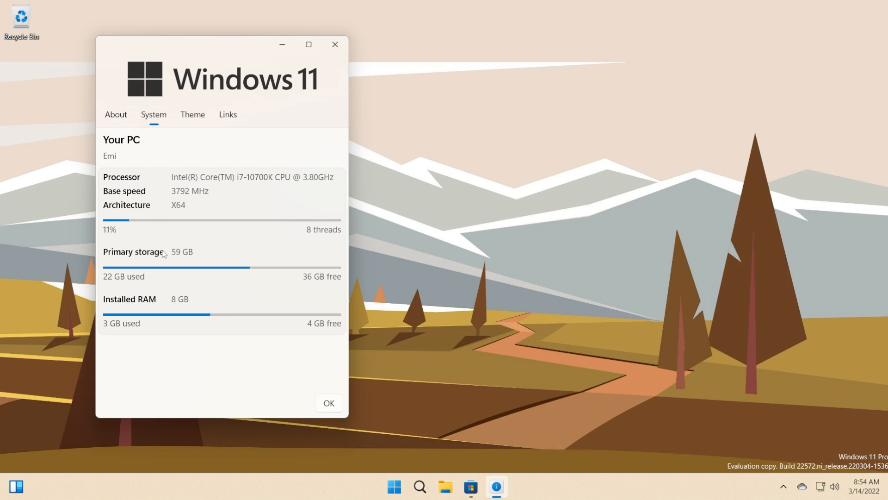
mouse_move(136, 223)
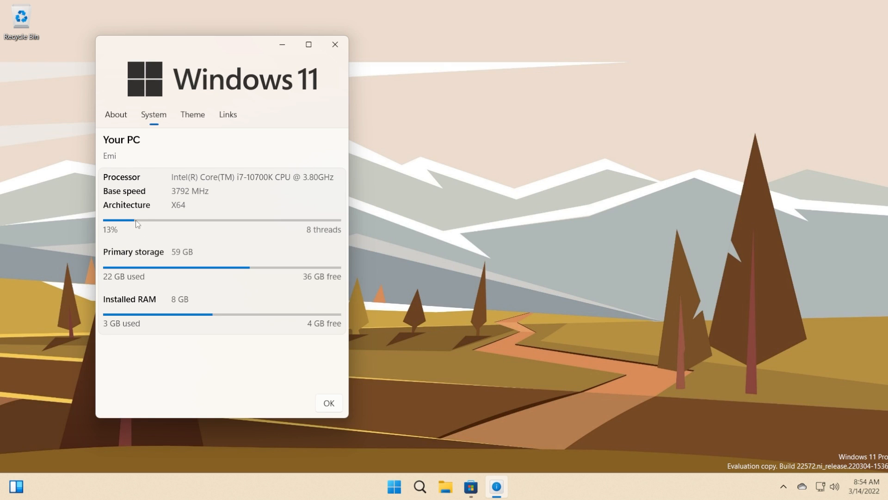
mouse_move(195, 254)
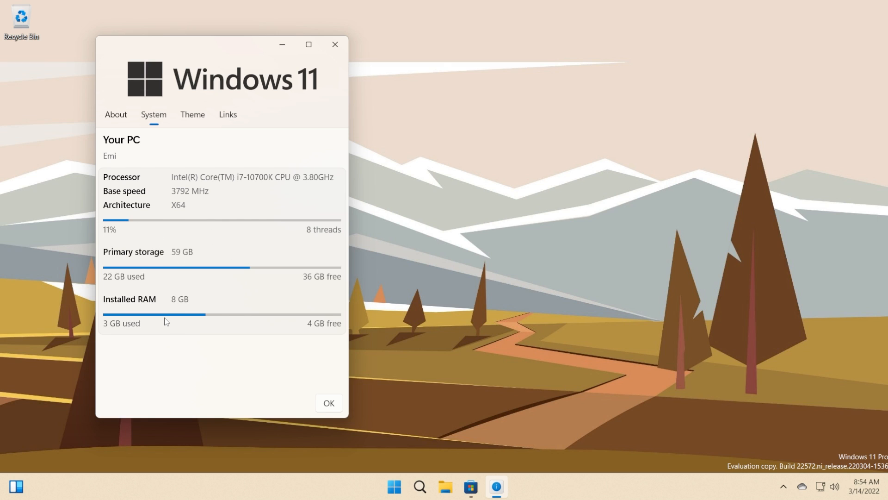
On the Theme tab, grant Modern Winver file system access for the wallpaper
left_click(192, 114)
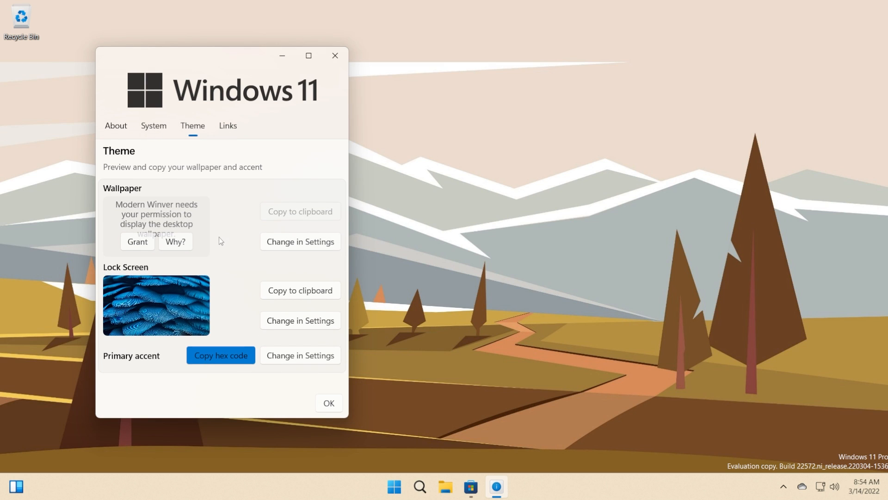
mouse_move(171, 297)
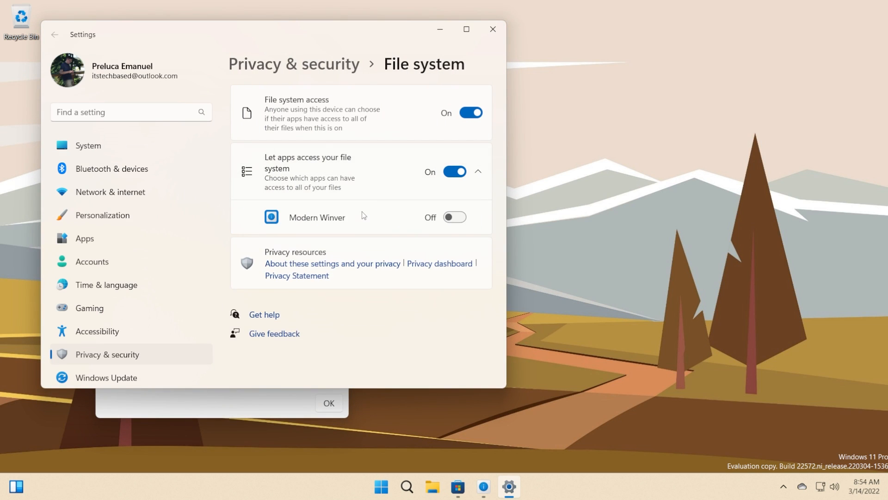
left_click(492, 28)
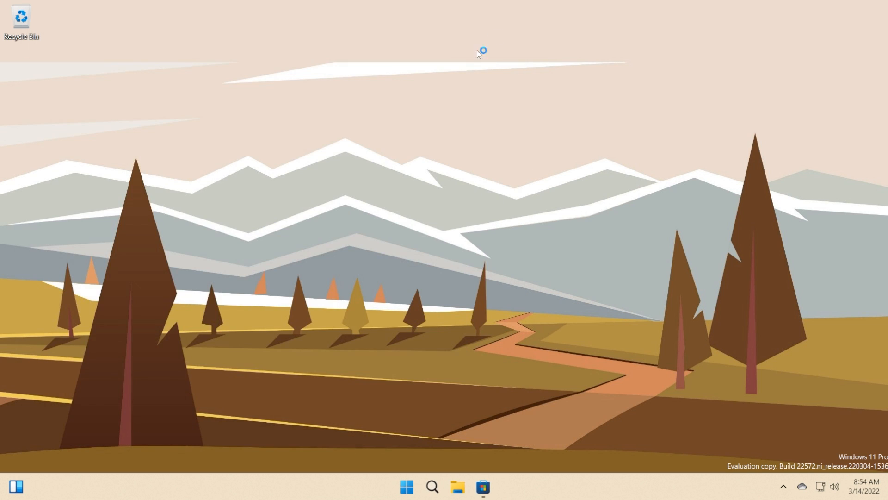
mouse_move(432, 435)
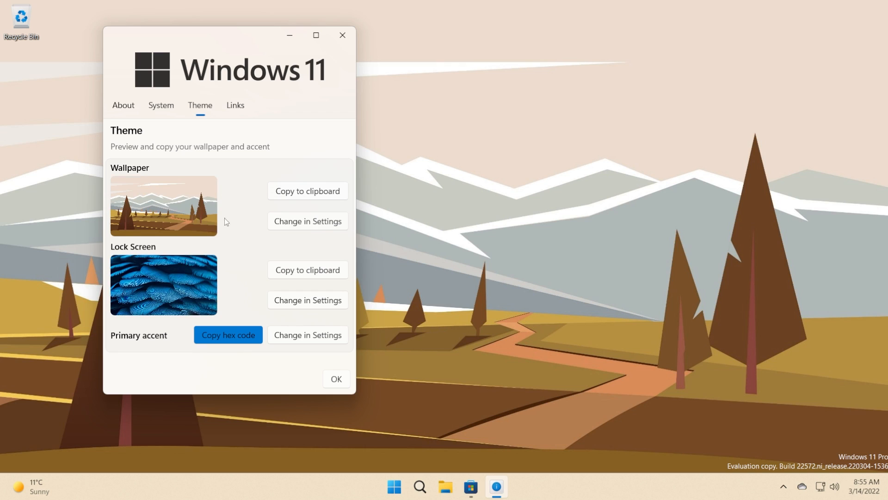
mouse_move(146, 286)
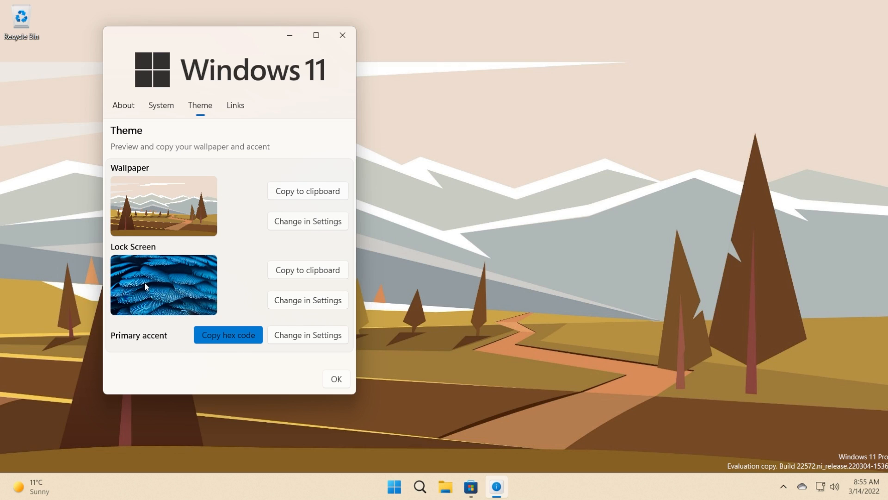
mouse_move(315, 250)
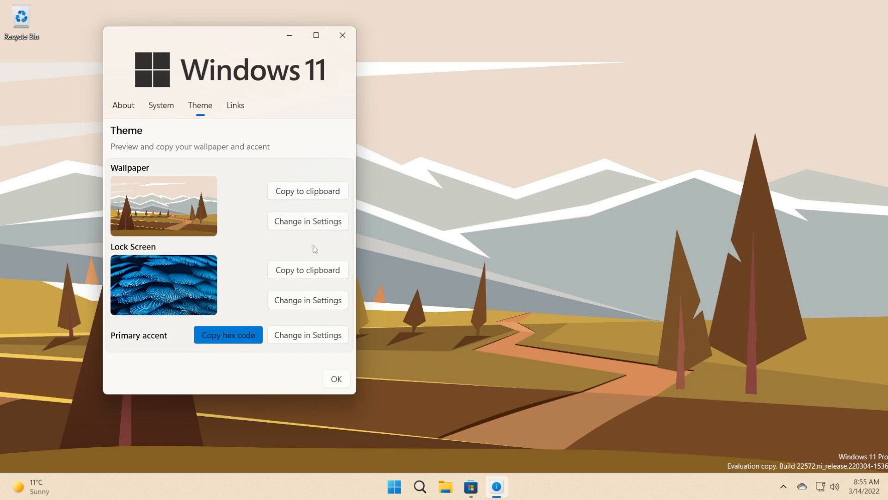
mouse_move(179, 196)
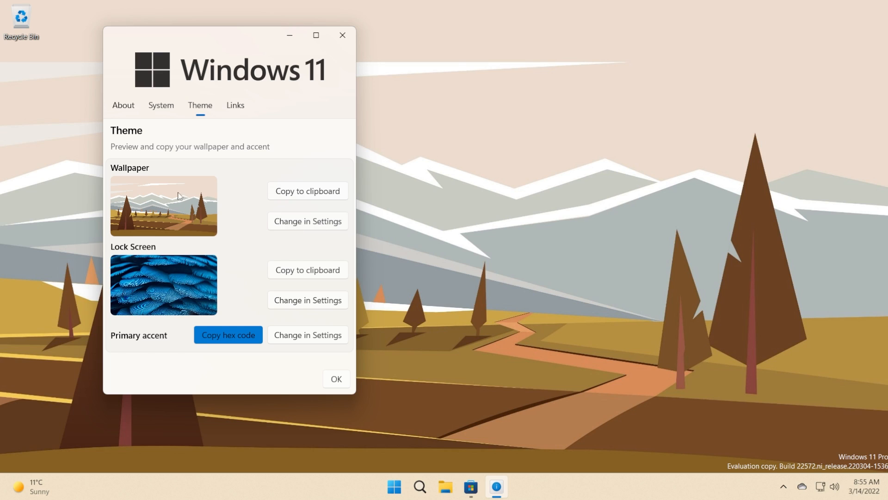
mouse_move(259, 192)
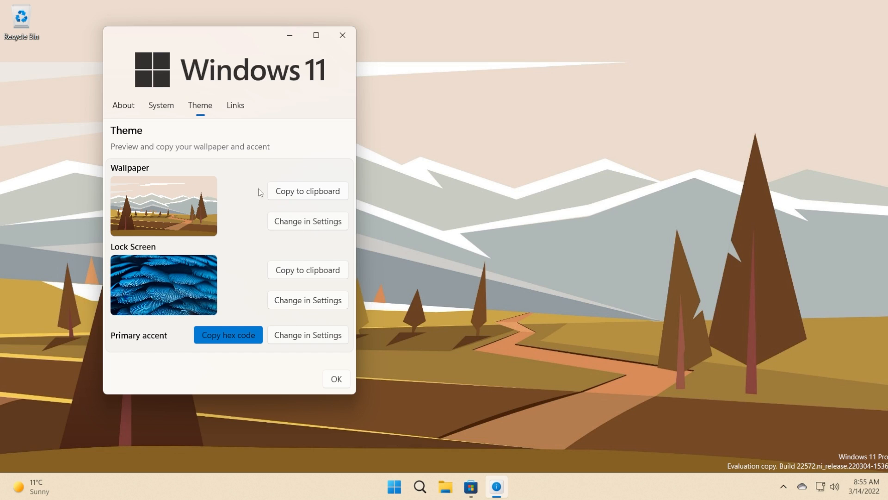
mouse_move(238, 109)
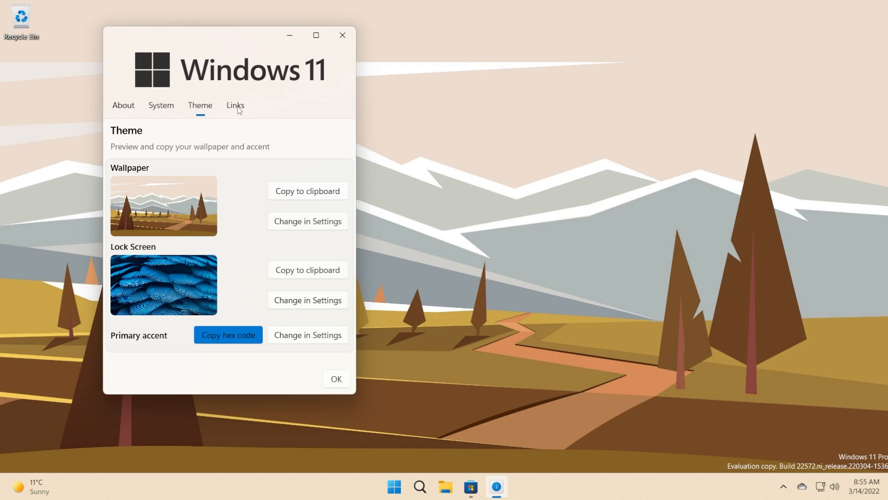
Browse the Links tab's help, Discord and GitHub links, then return to About
left_click(234, 105)
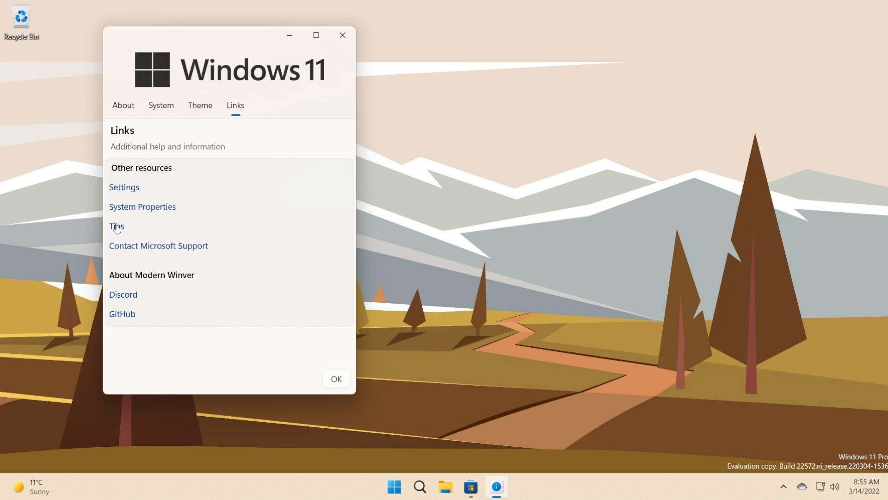
mouse_move(136, 197)
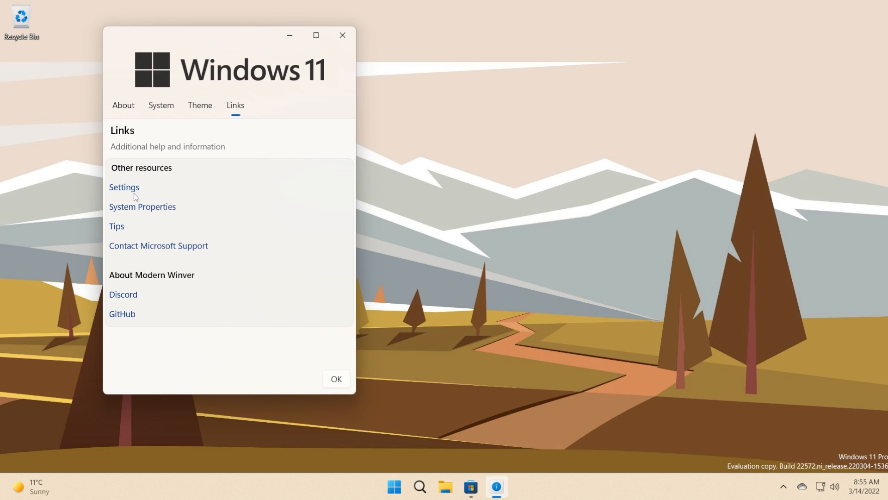
mouse_move(116, 230)
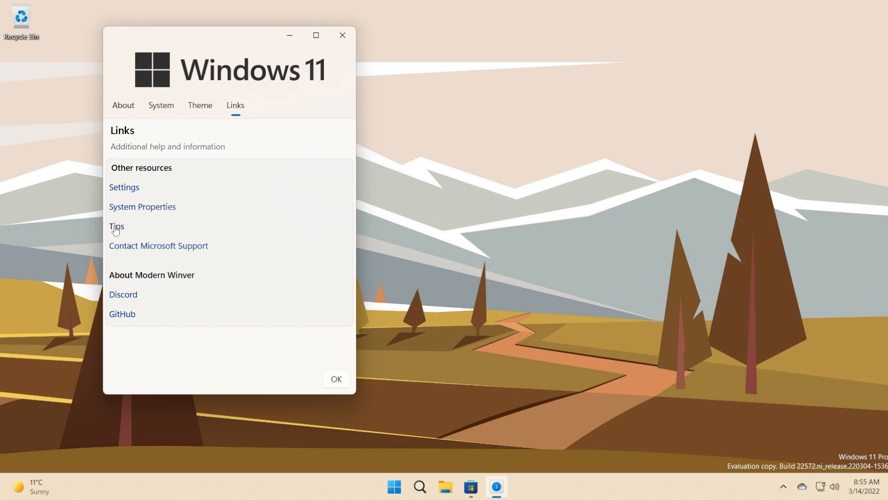
mouse_move(192, 310)
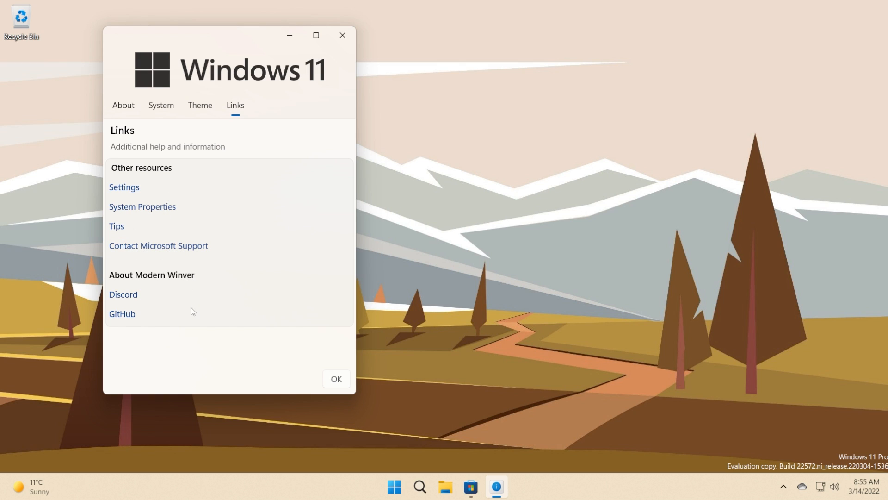
mouse_move(152, 103)
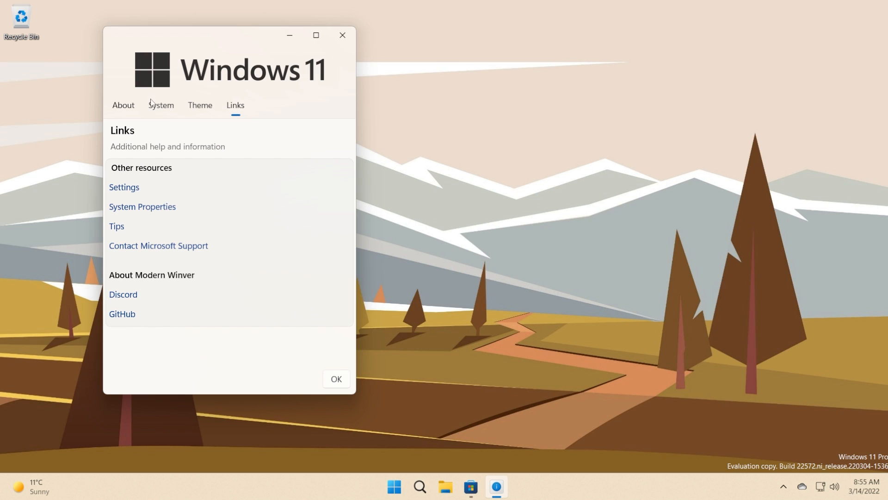
left_click(123, 106)
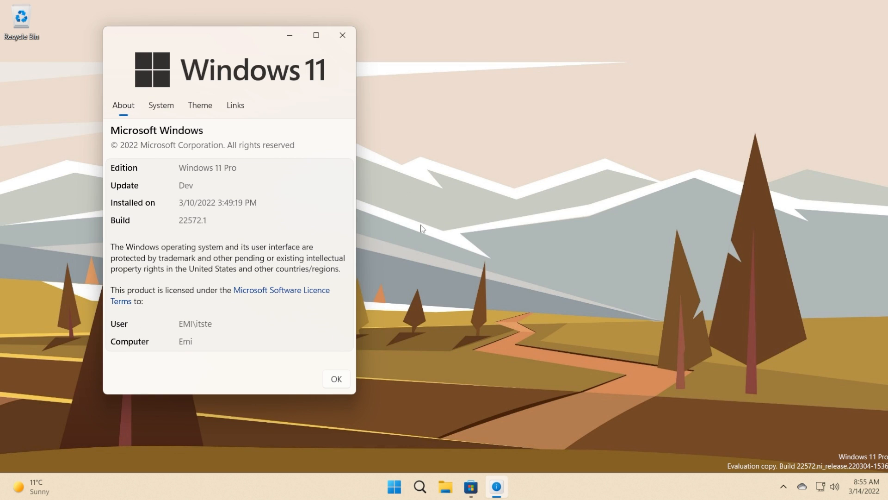
mouse_move(399, 445)
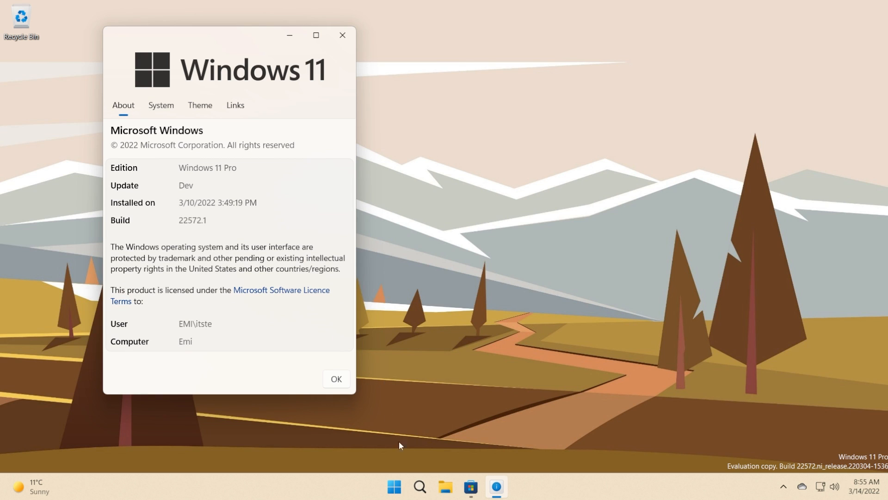